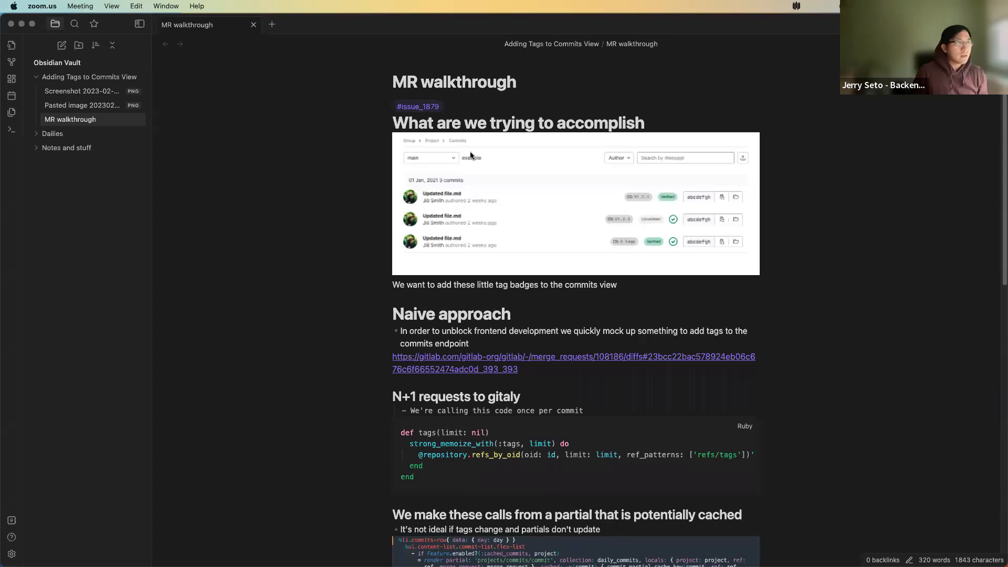
mouse_move(705, 91)
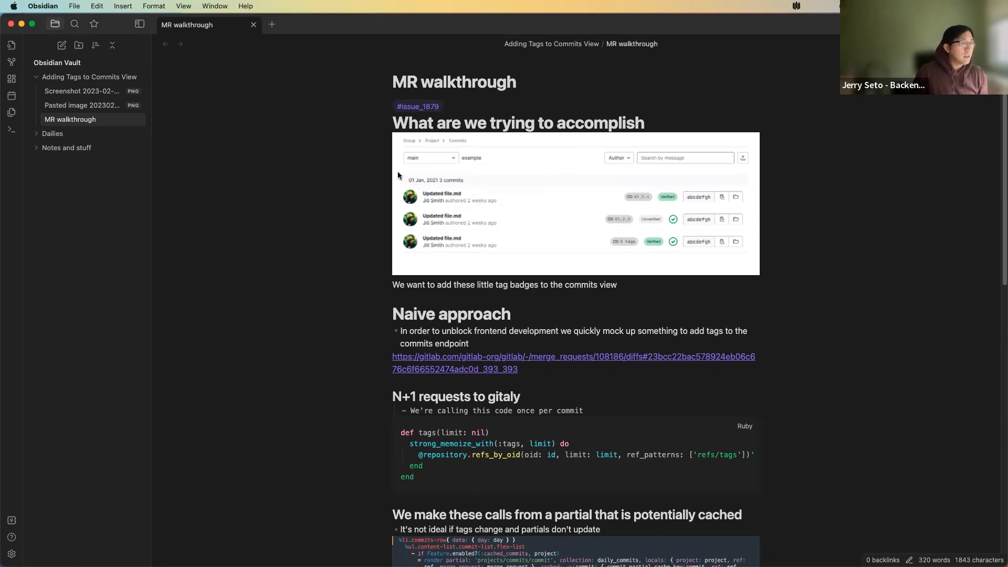
mouse_move(486, 251)
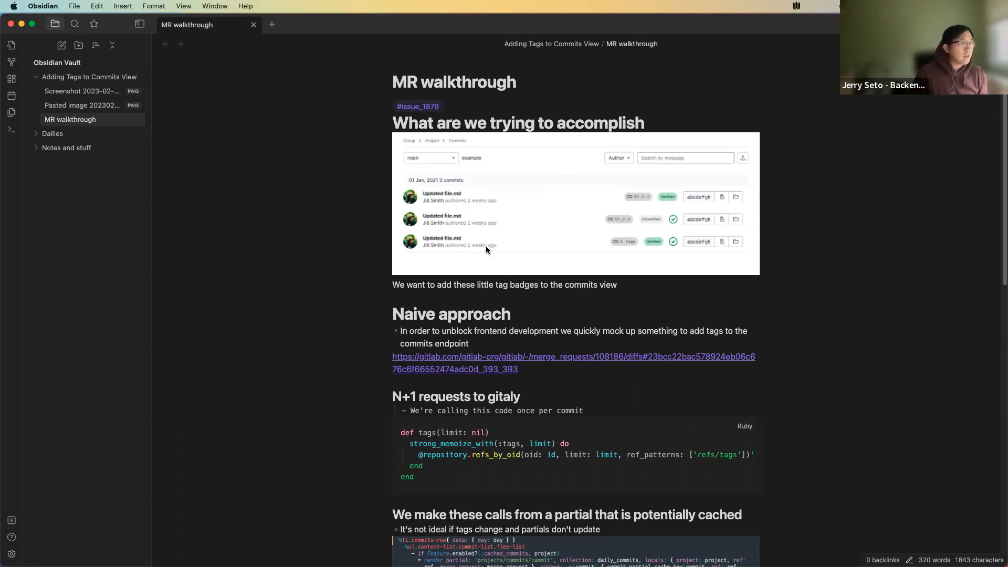
mouse_move(421, 223)
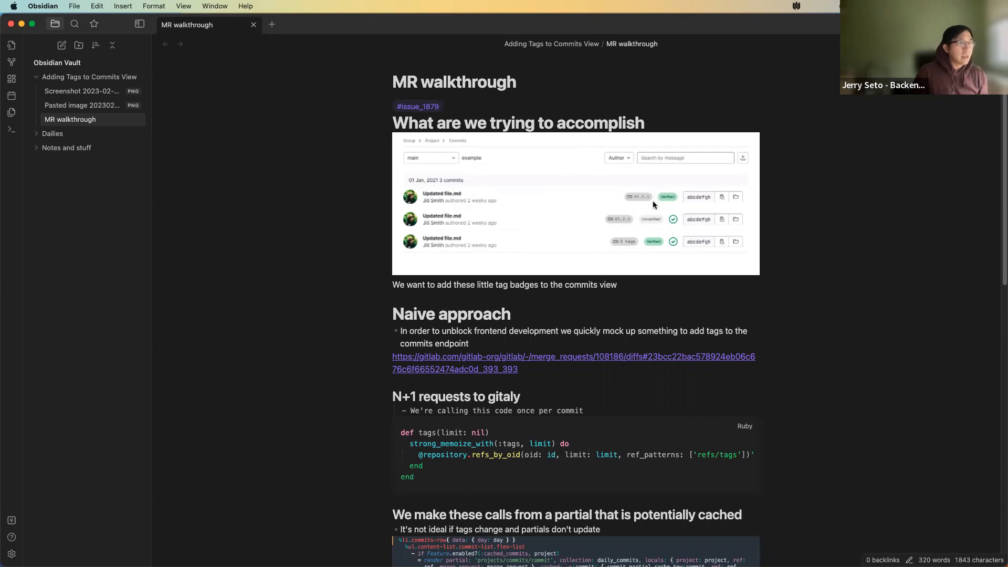
mouse_move(633, 206)
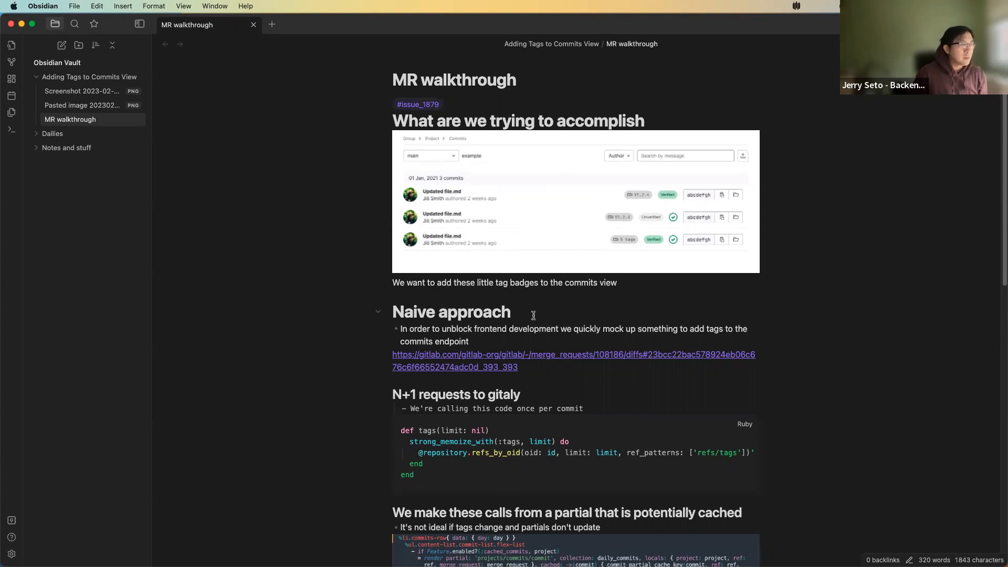
Step: Open the linked merge request, review the tags method change, and view the _commits.html.haml diff
scroll("down", 3)
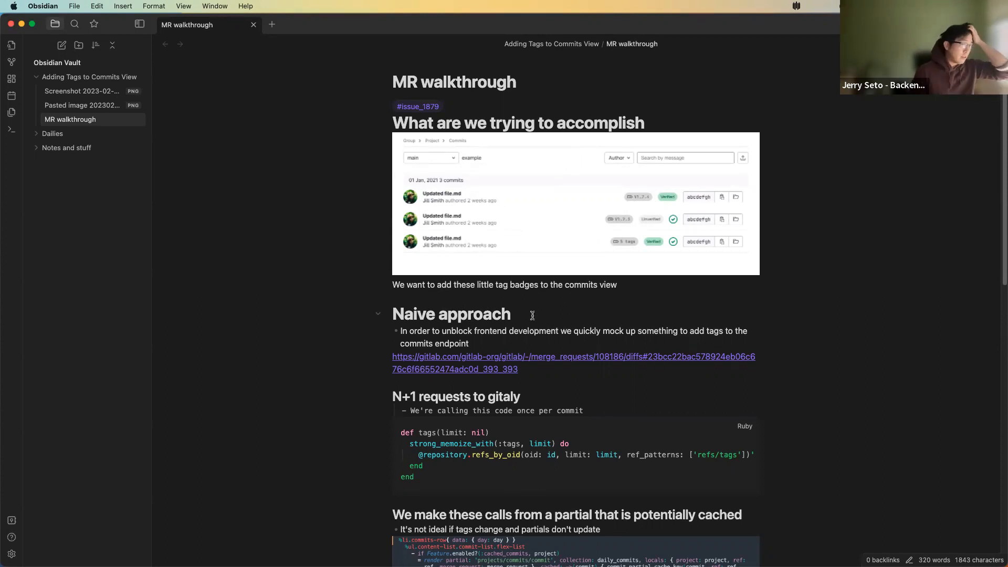
left_click(574, 357)
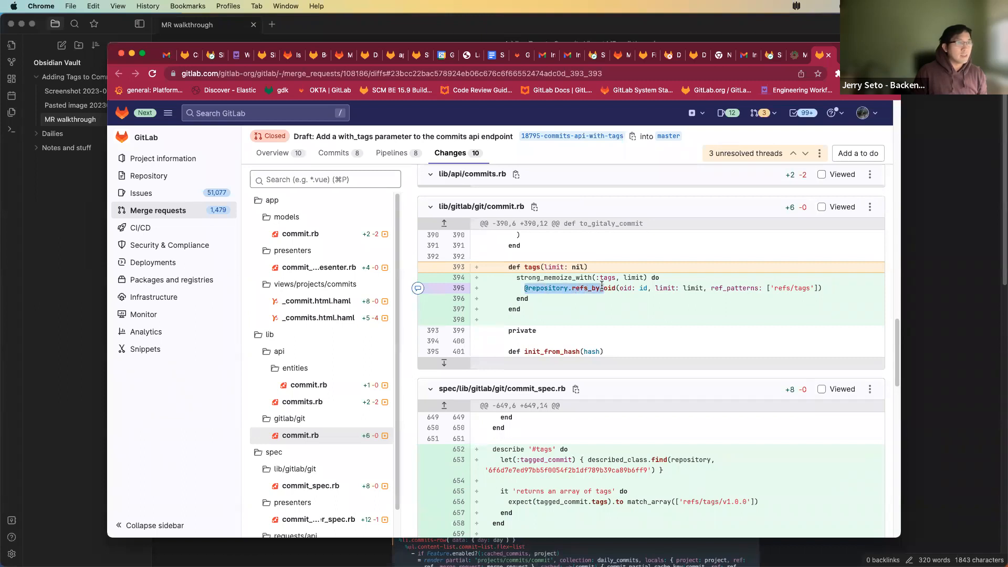
mouse_move(601, 284)
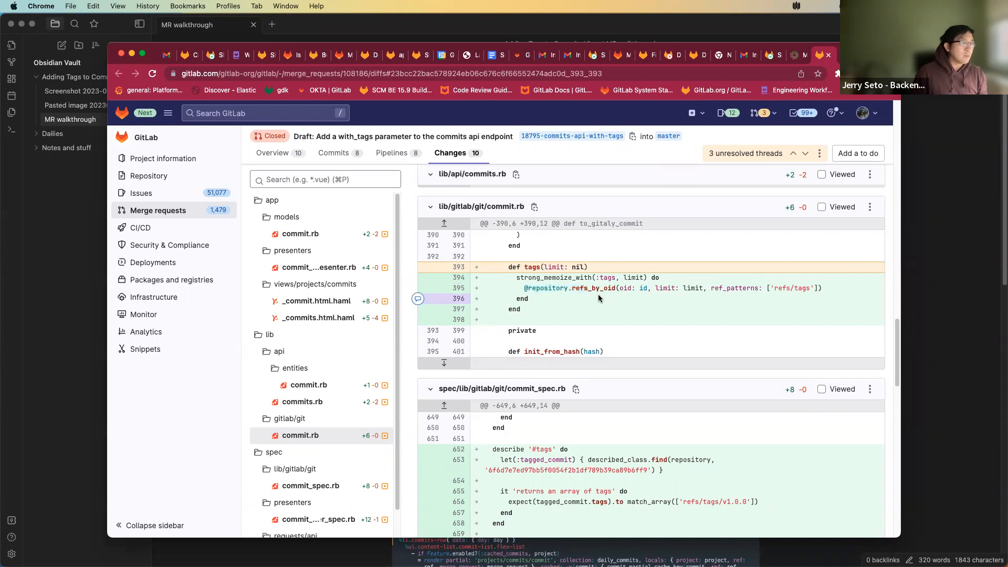
scroll("down", 3)
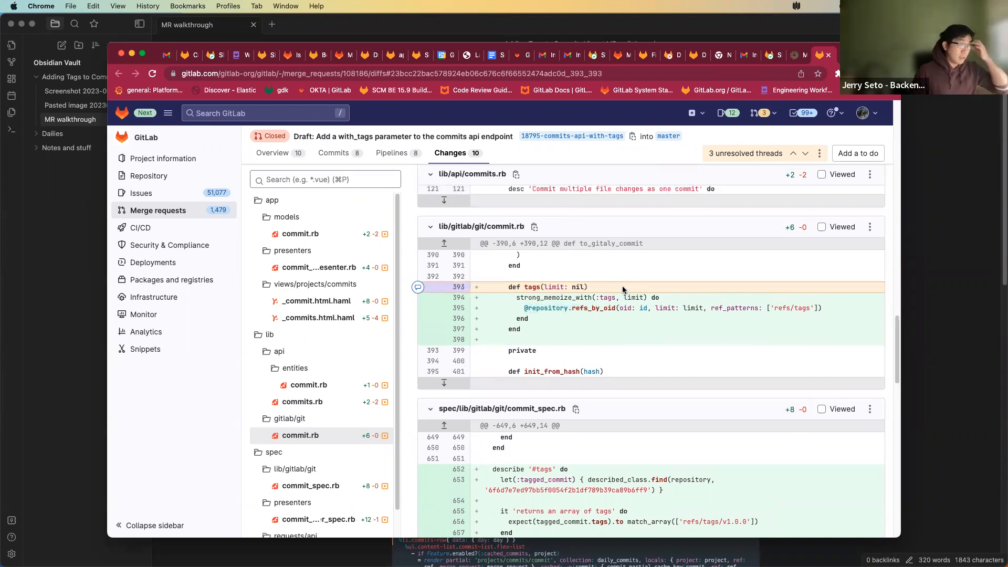
mouse_move(602, 287)
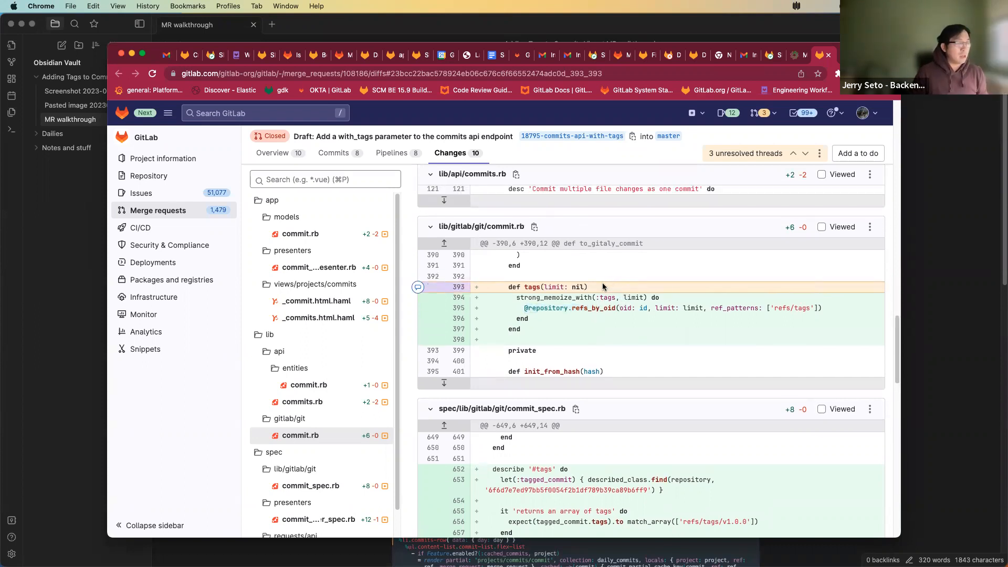
scroll("down", 3)
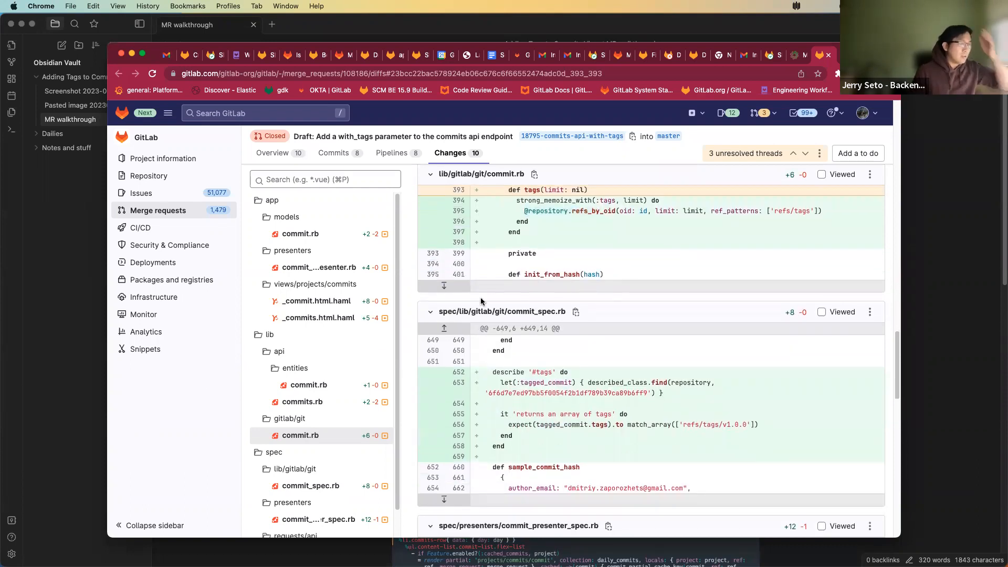
left_click(315, 300)
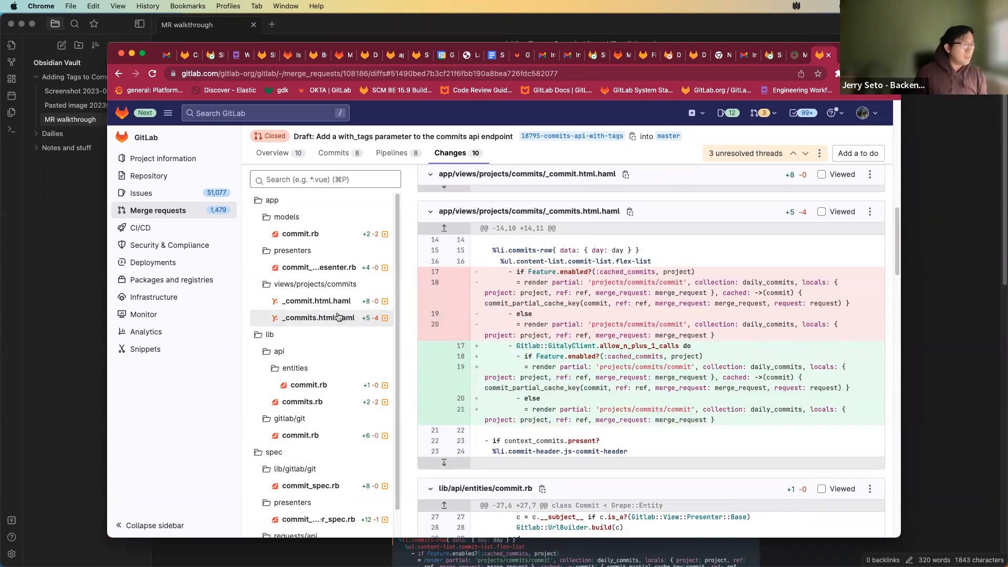
scroll("down", 3)
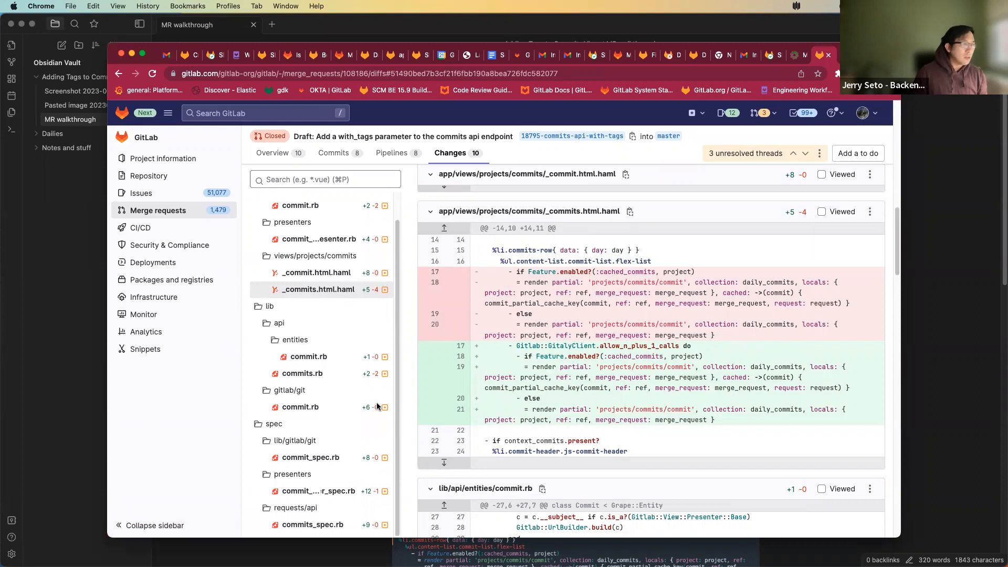
mouse_move(920, 145)
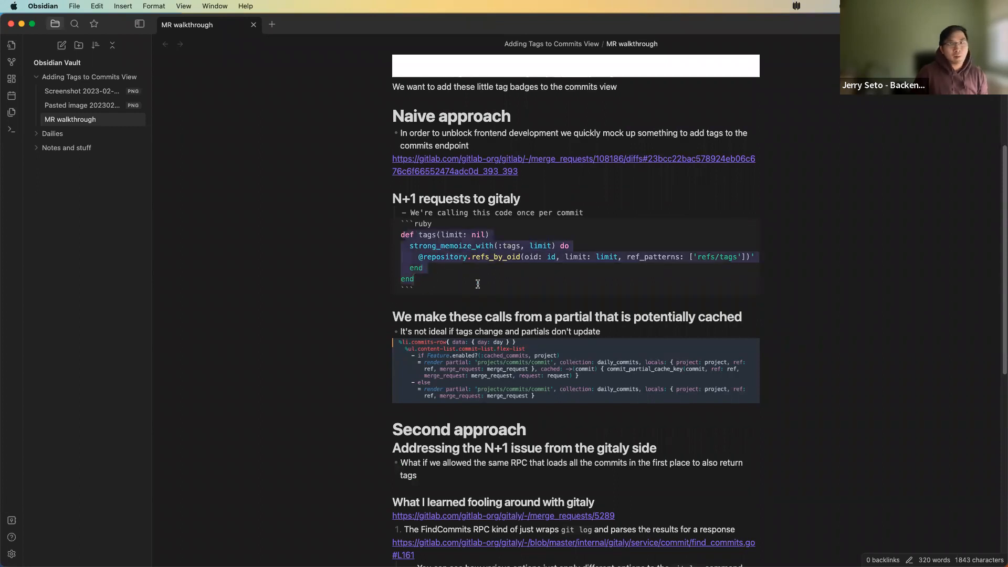
mouse_move(427, 257)
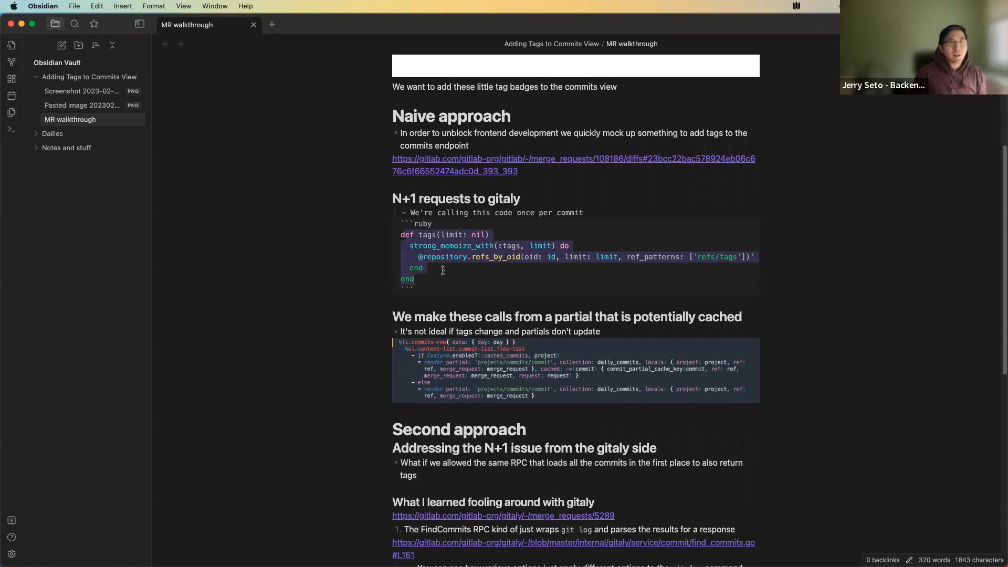
mouse_move(973, 272)
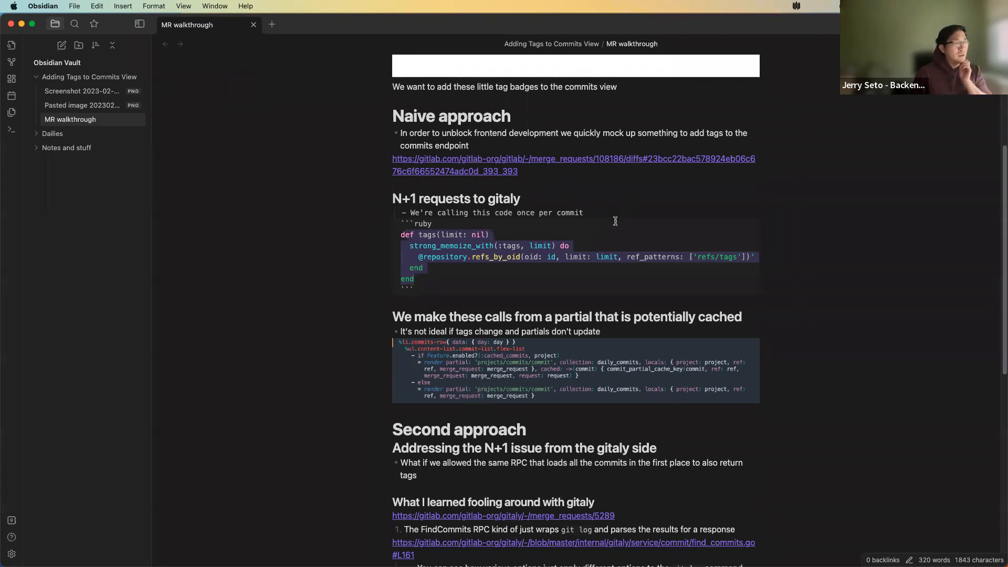
Step: Scroll the MR walkthrough note to the N+1 requests to gitaly tags method code
left_click(415, 279)
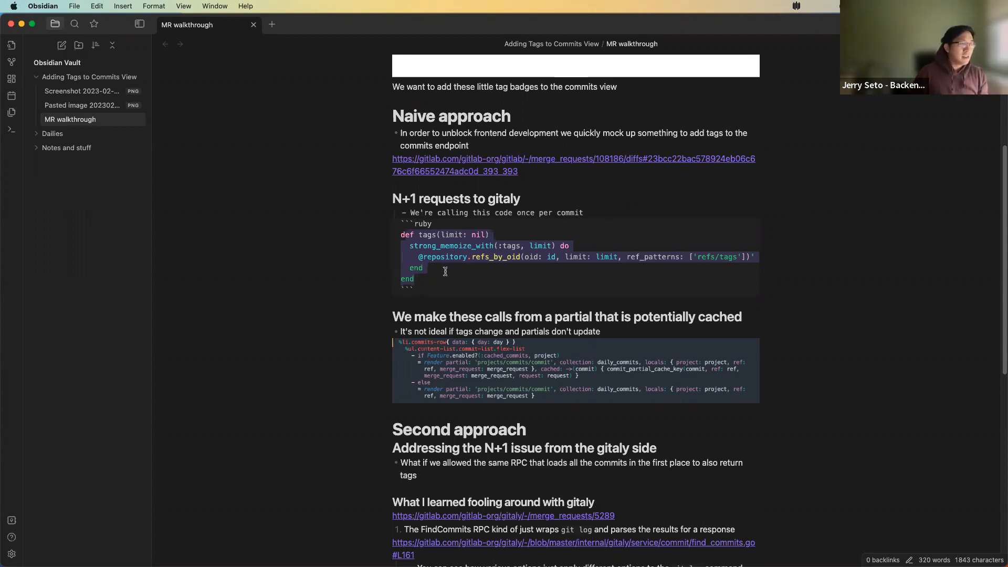
scroll("down", 3)
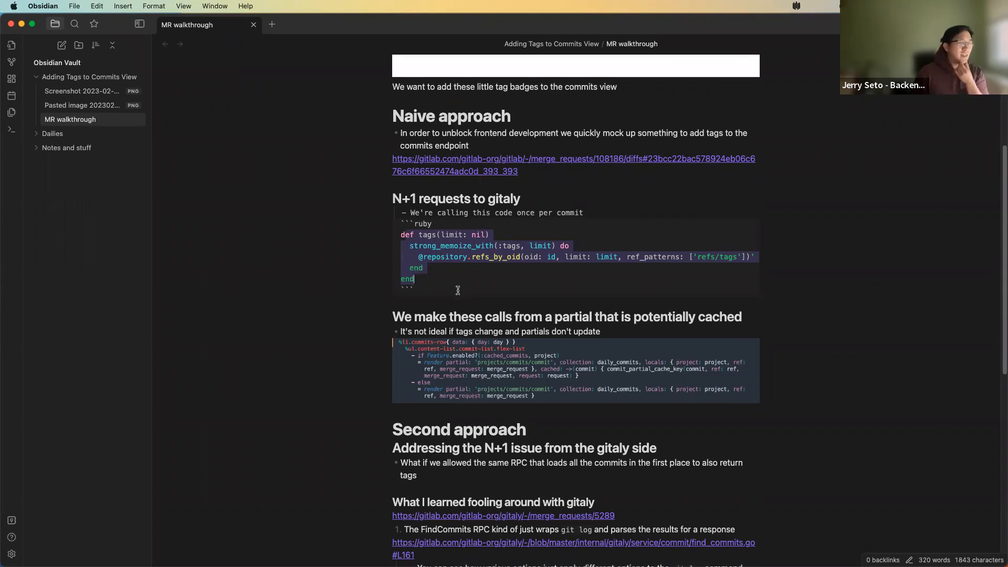
scroll("down", 3)
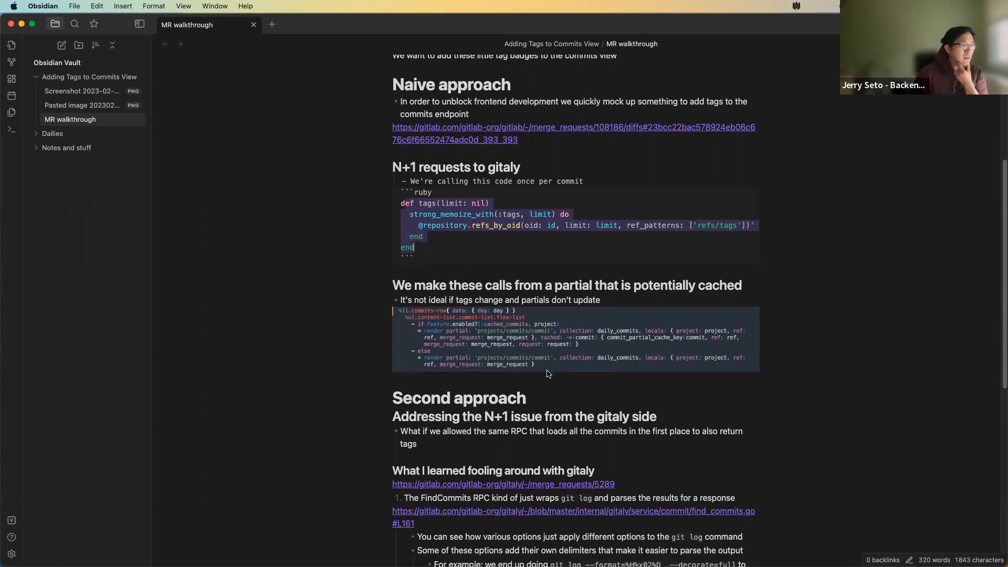
scroll("down", 3)
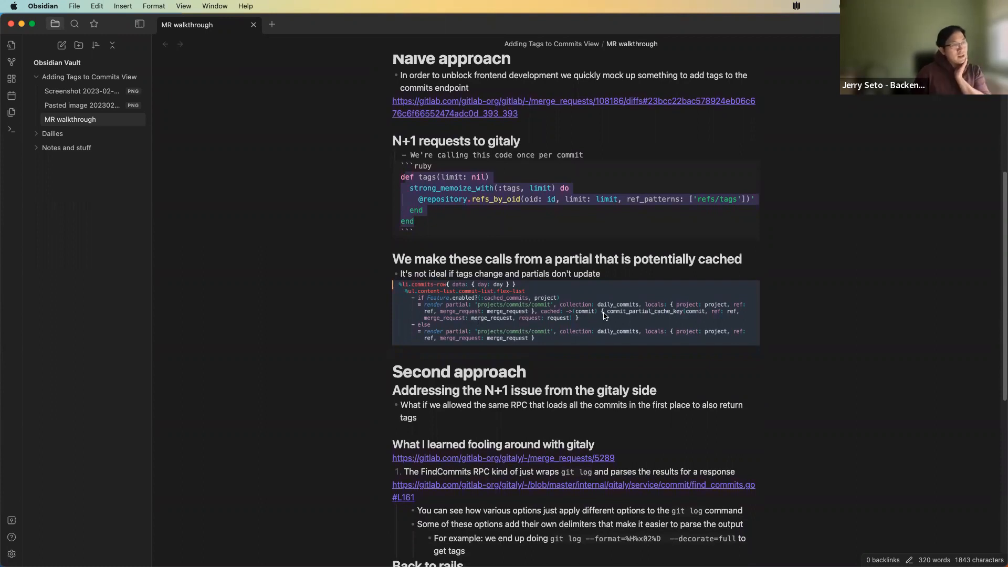
mouse_move(583, 328)
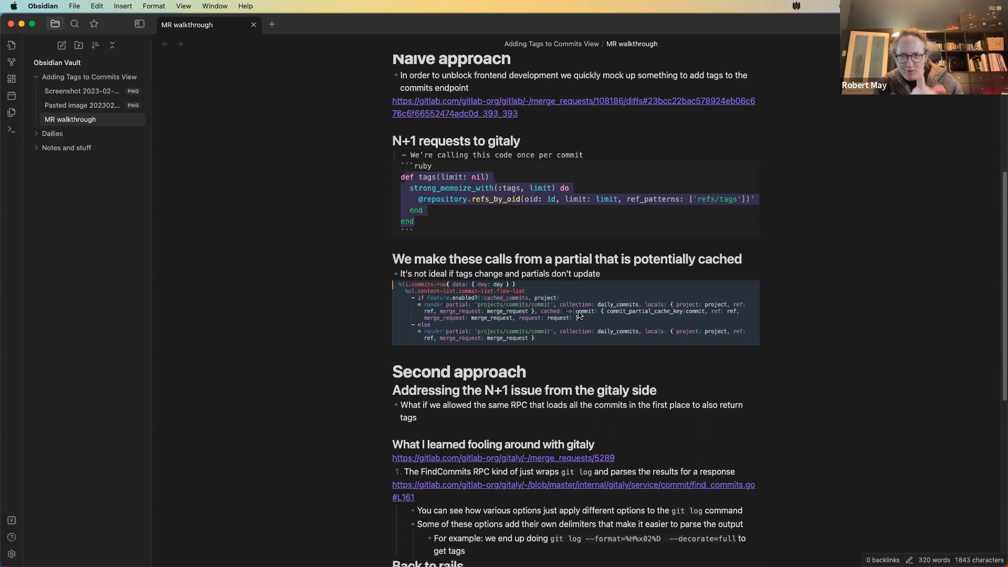
left_click(415, 220)
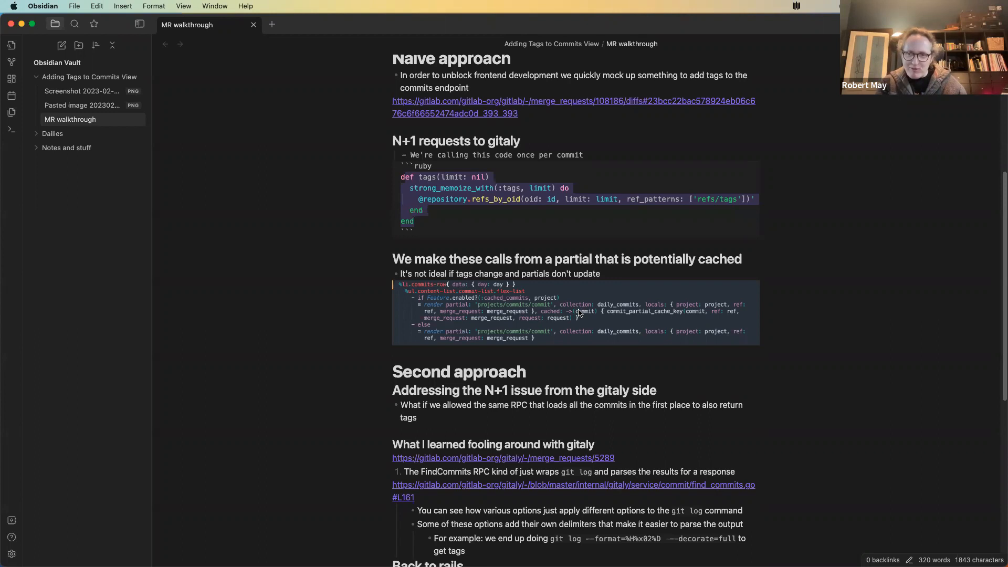
mouse_move(579, 305)
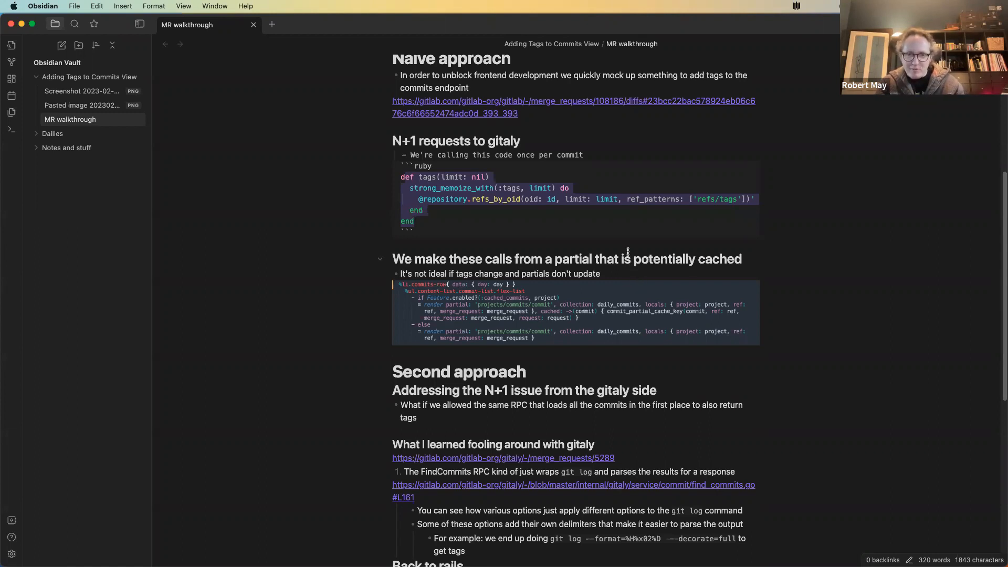
mouse_move(623, 258)
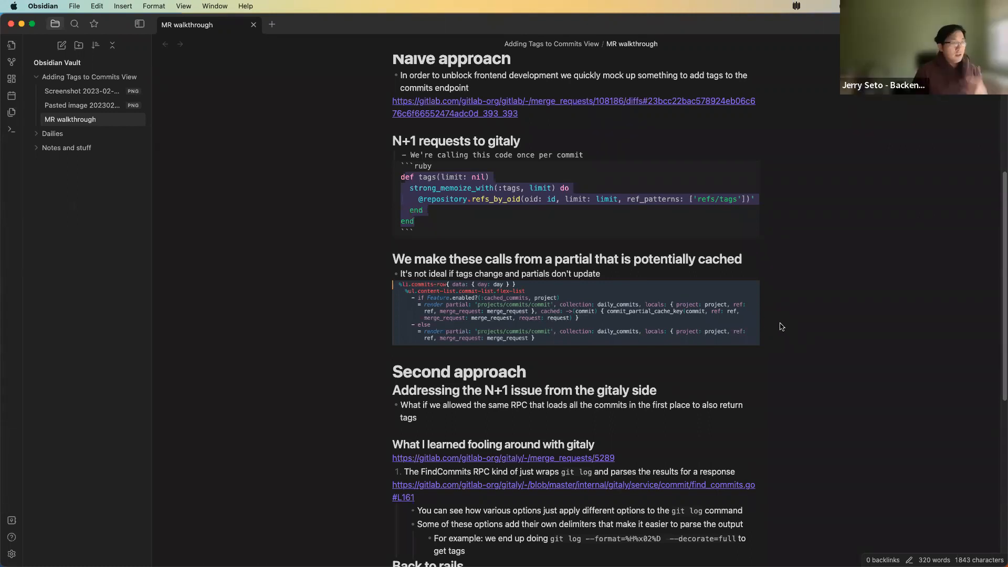
scroll("down", 3)
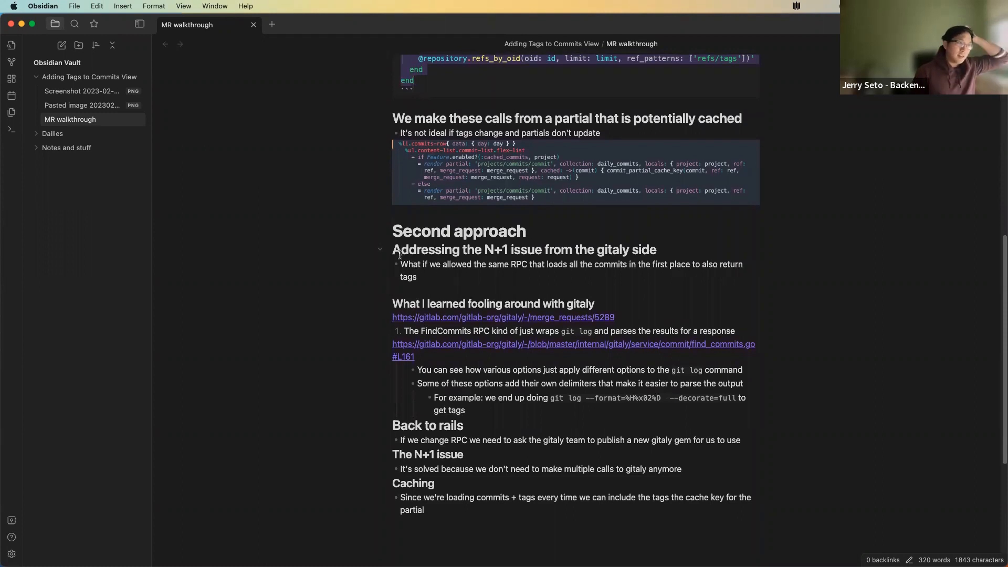
Step: Follow the note's gitlab-org/gitaly merge_requests/5289 link into Chrome
scroll("down", 3)
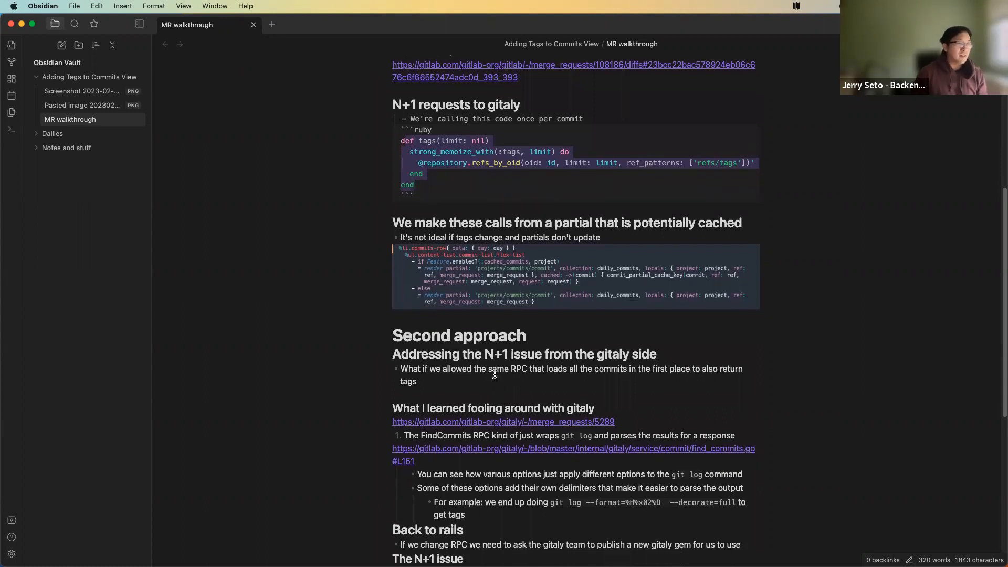
scroll("down", 3)
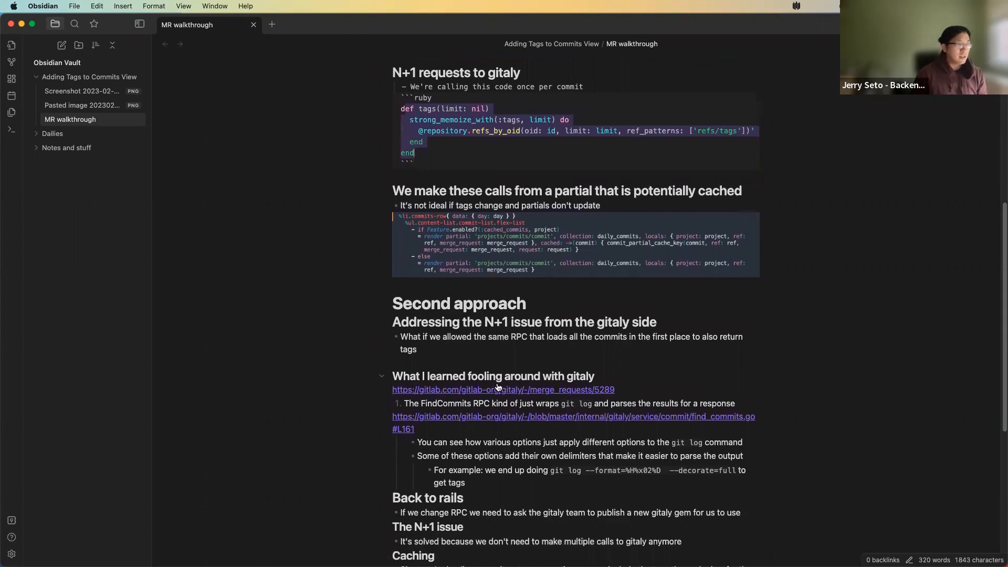
left_click(502, 390)
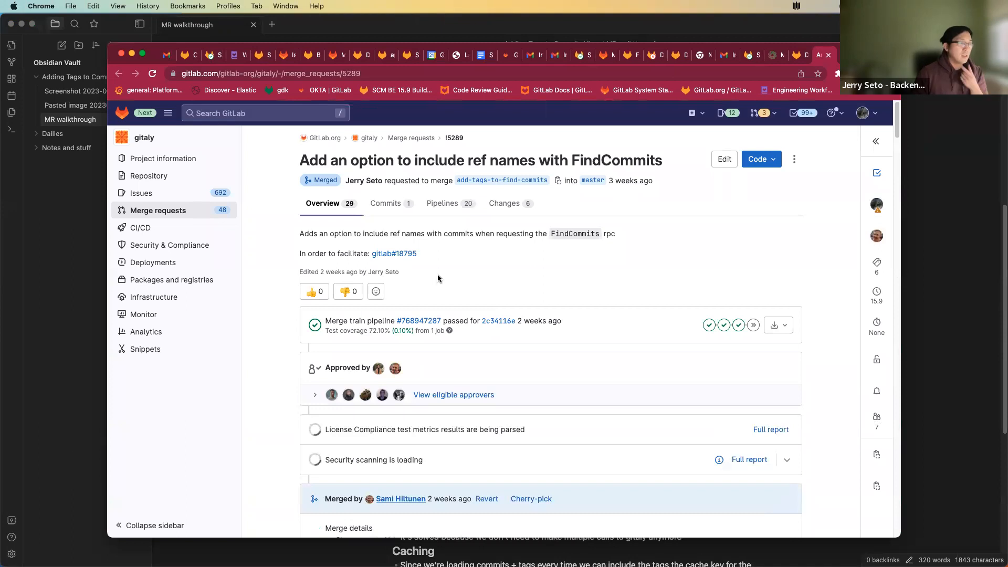
Step: Open the gitaly MR's Changes tab and scroll through the find_commits.go diff
left_click(503, 203)
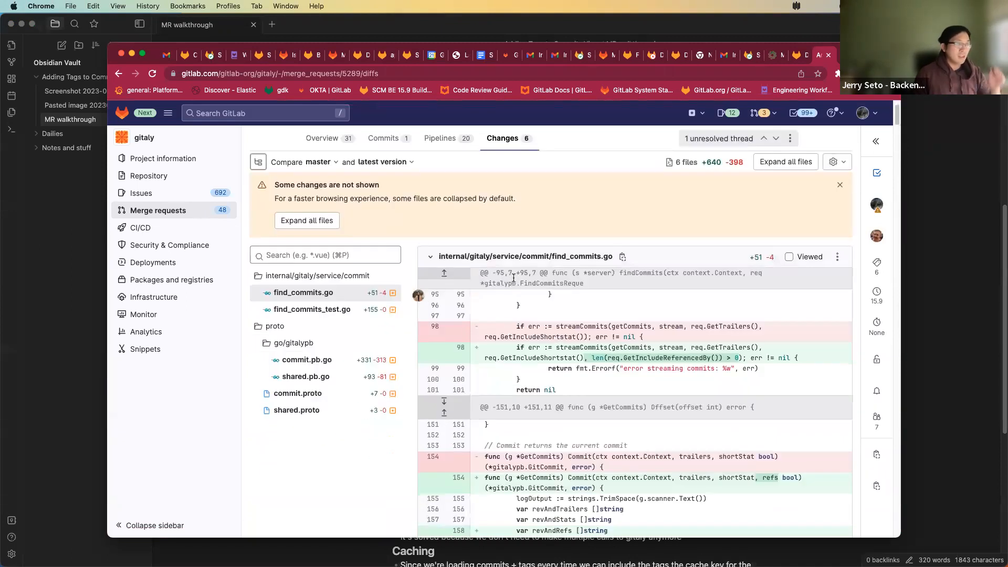
scroll("down", 3)
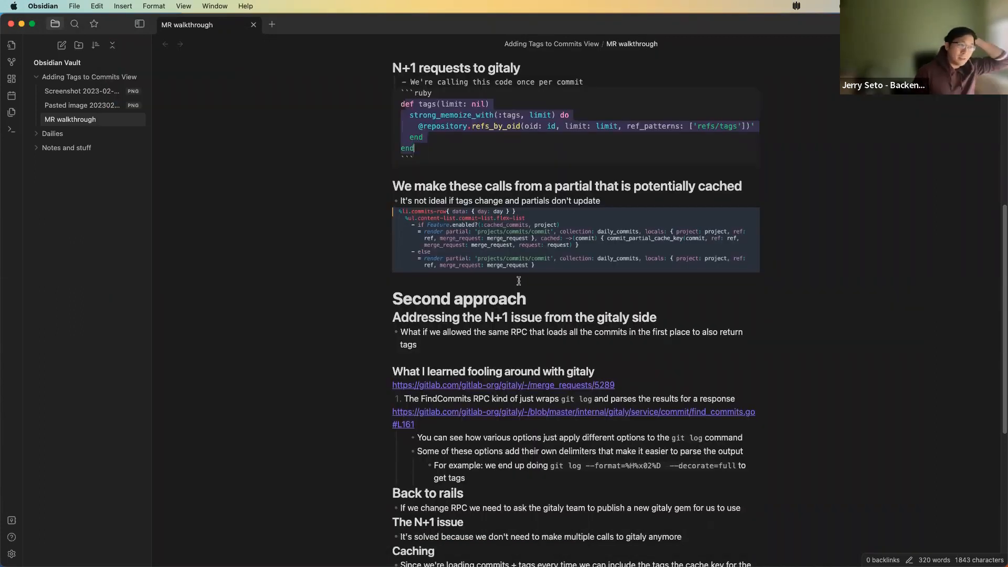
Step: Scroll the note to 'What I learned fooling around with gitaly' for the find_commits.go#L161 link
scroll("down", 3)
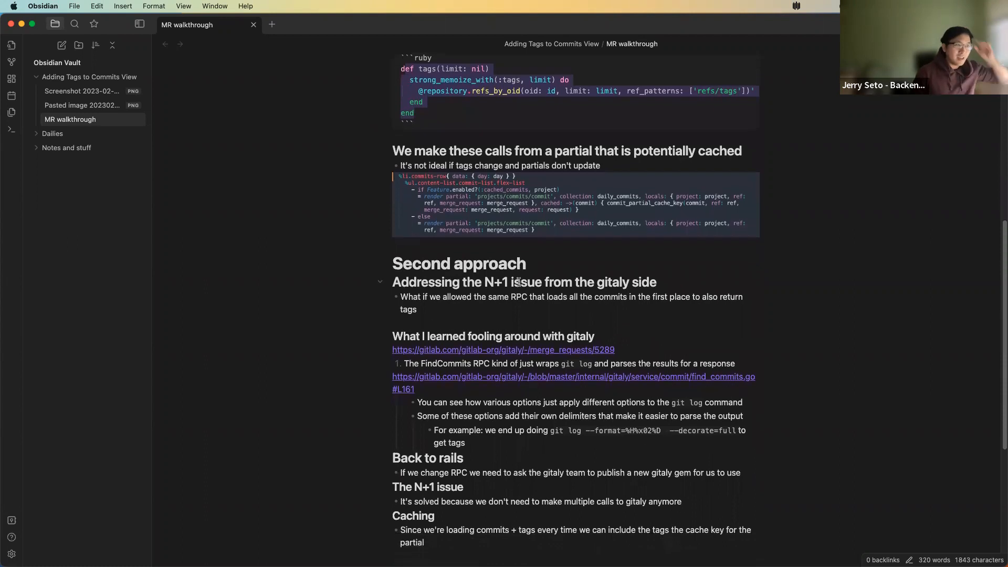
scroll("down", 3)
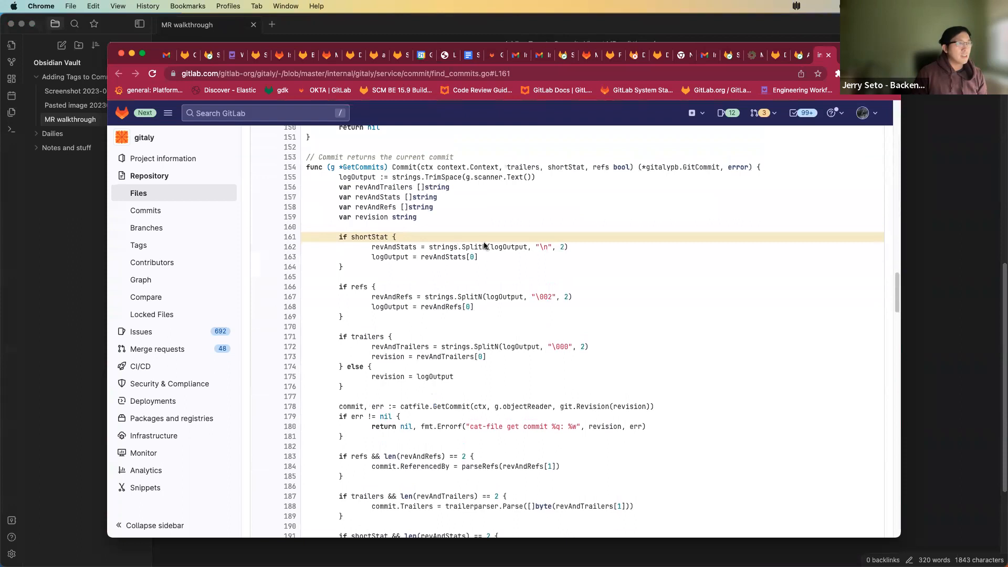
mouse_move(564, 257)
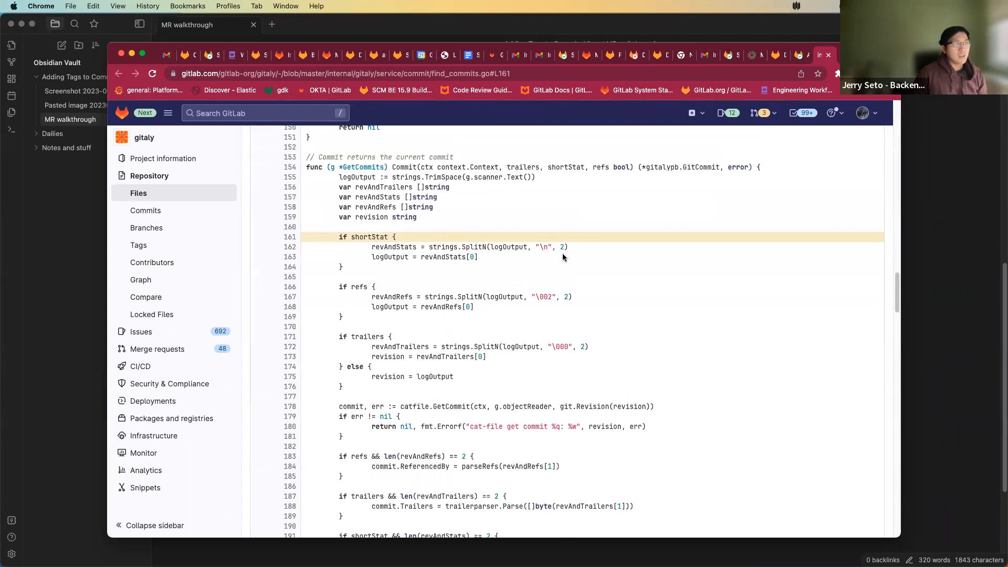
Step: Highlight the refs condition in Commit and search for getLogCommandSubCmd
scroll("down", 3)
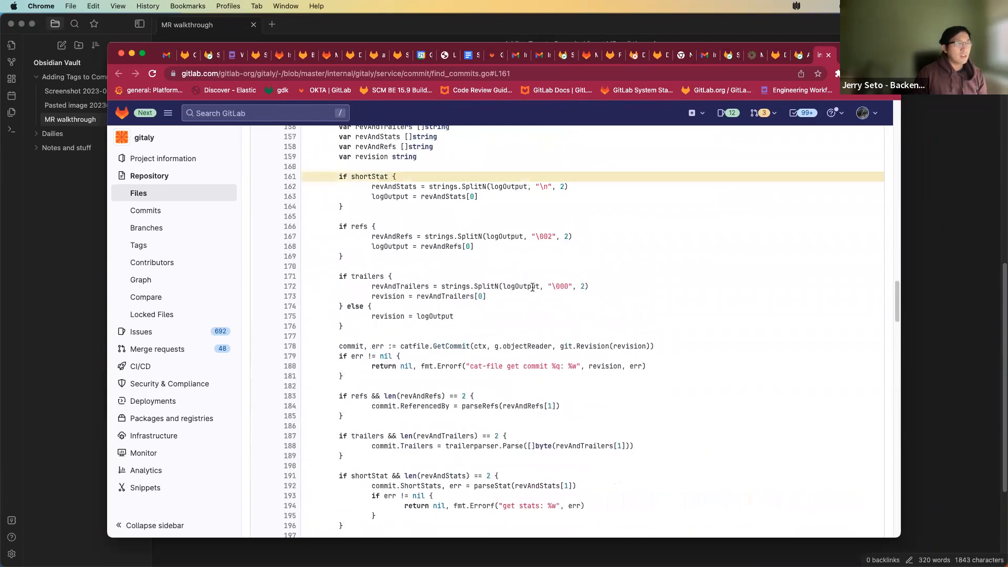
double_click(369, 182)
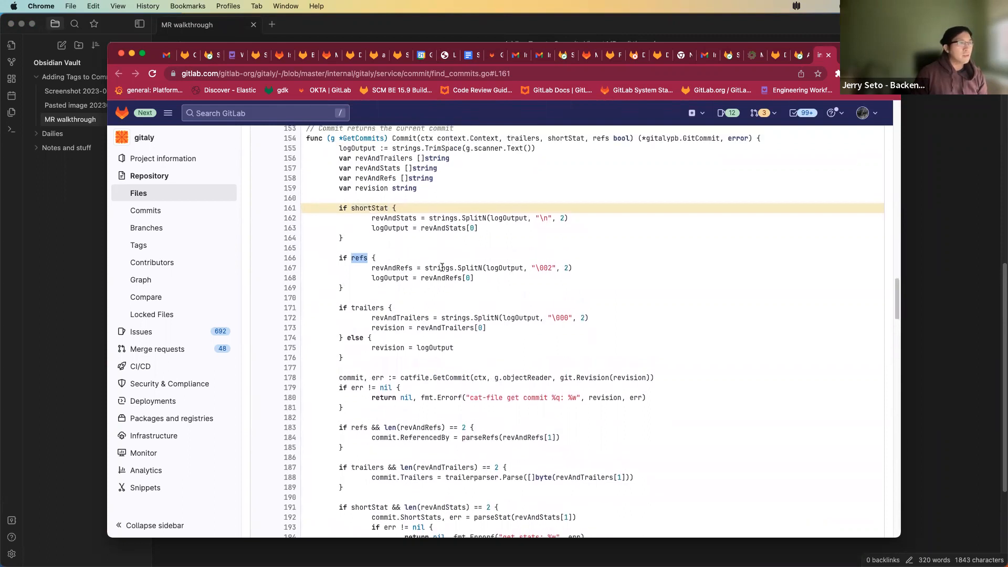
key("cmd+f")
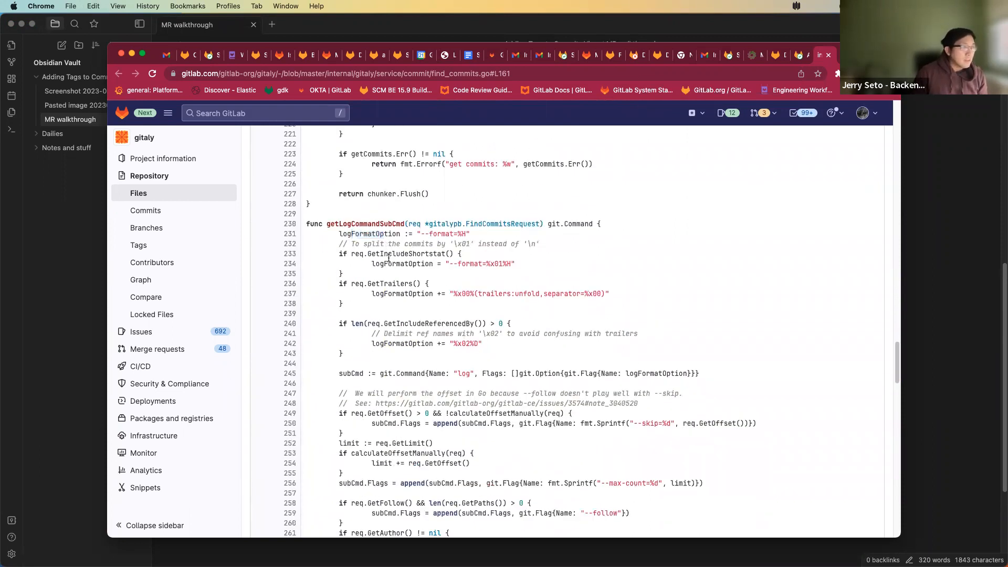
Step: Highlight the GetIncludeShortstat and GetTrailers checks and the trailers format string
double_click(404, 253)
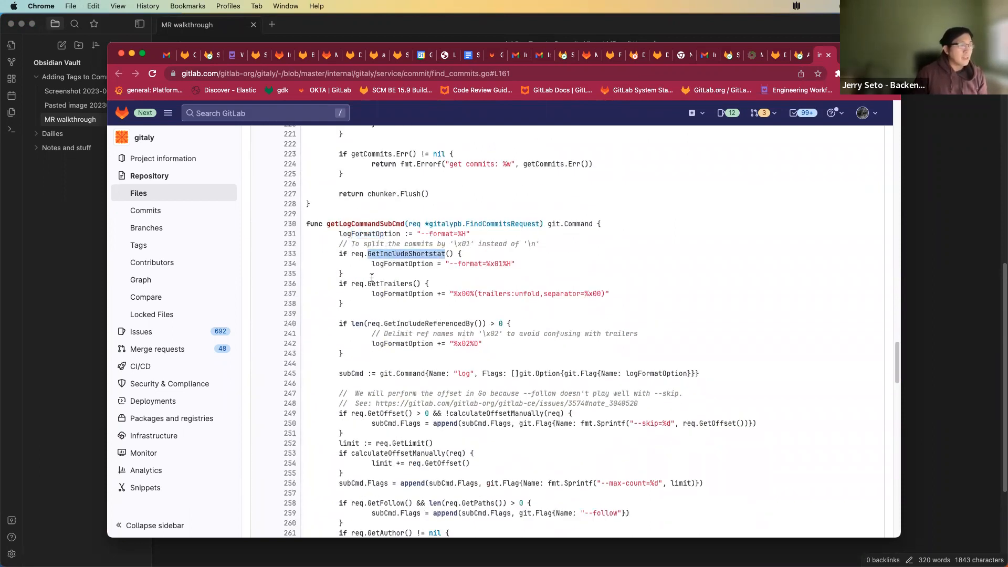
double_click(390, 283)
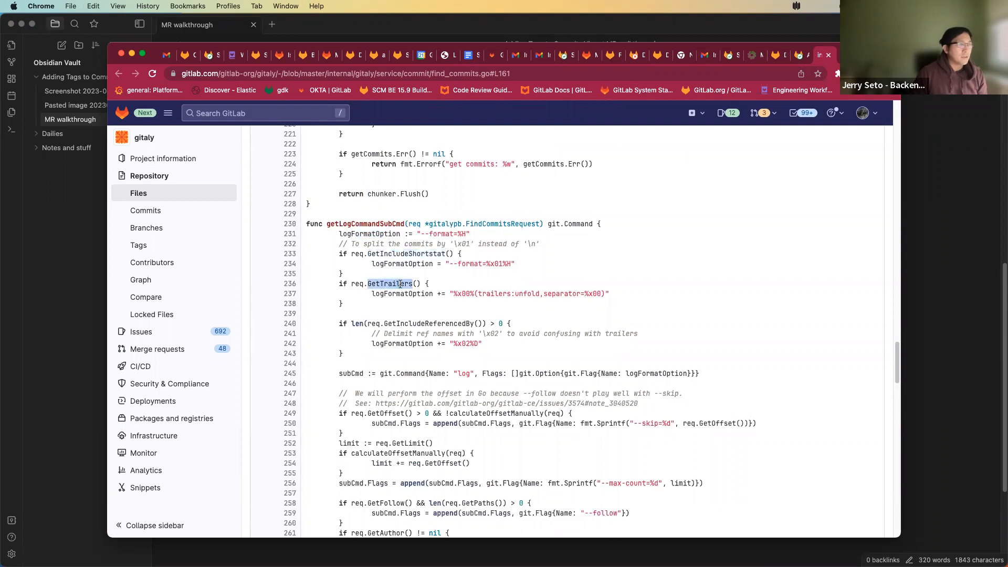
left_click_drag(453, 294, 608, 294)
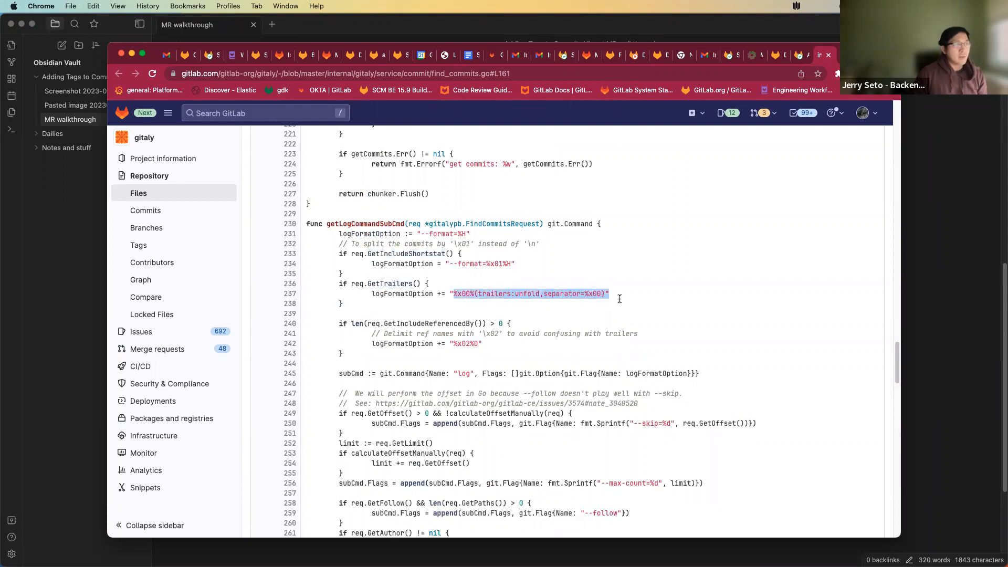
left_click(458, 312)
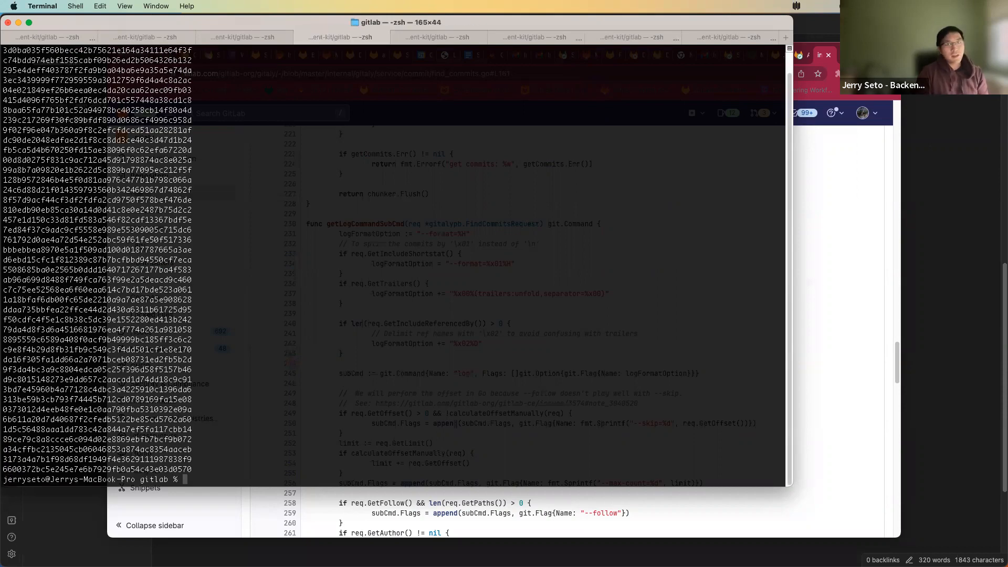
Step: Run git log --format=%H--%D to show hashes with ref names, then quit less
type("git log --format=%H")
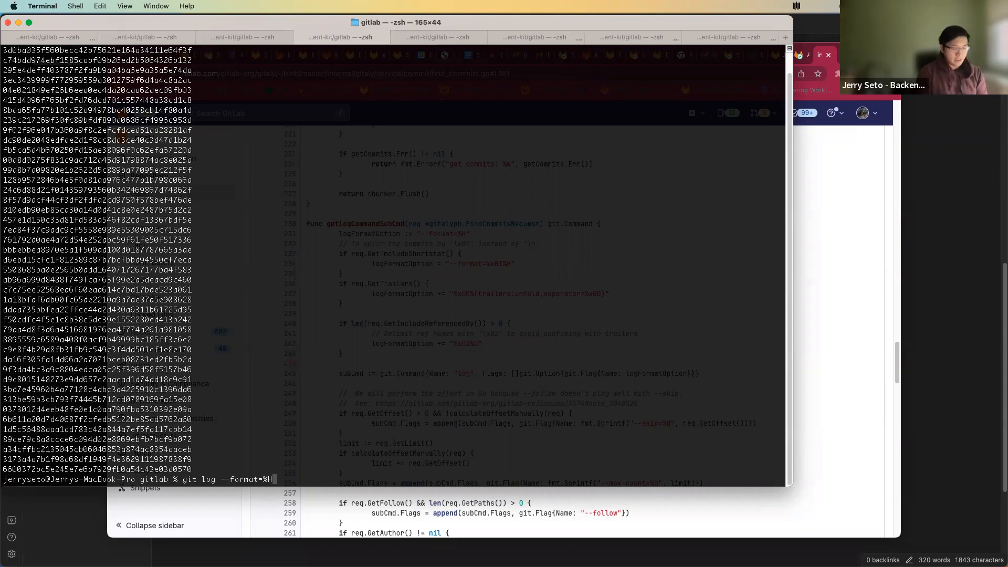
type("--")
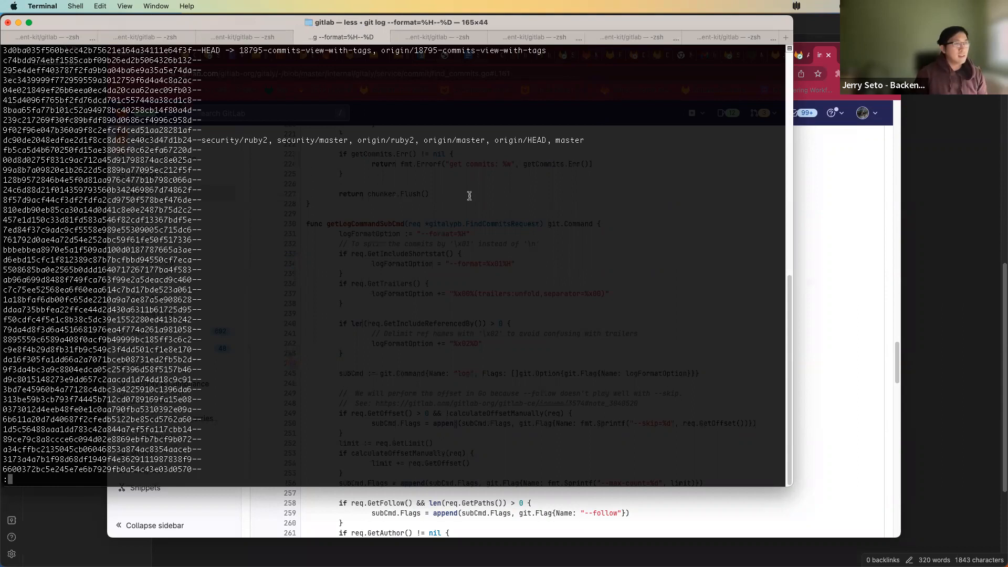
mouse_move(334, 146)
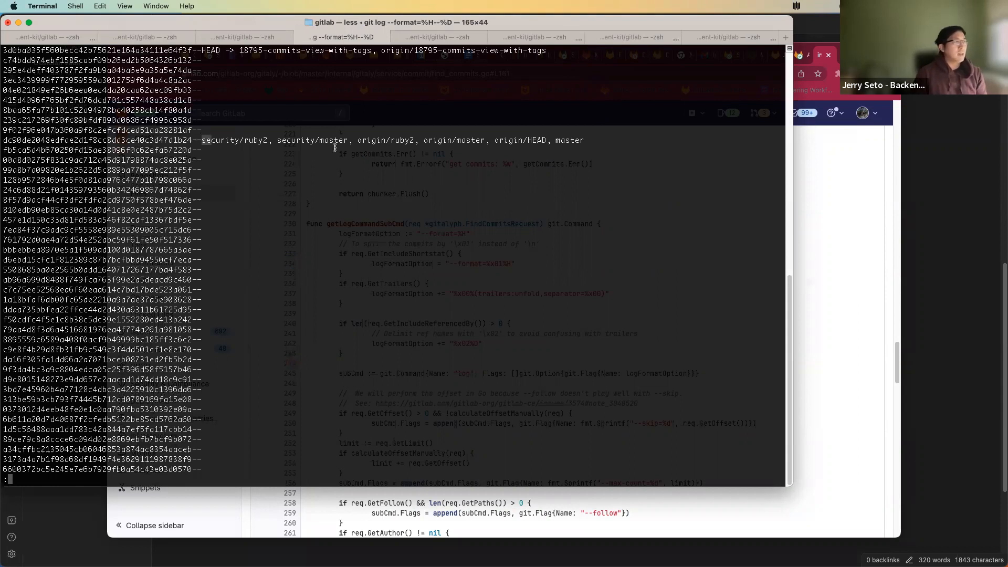
key("q")
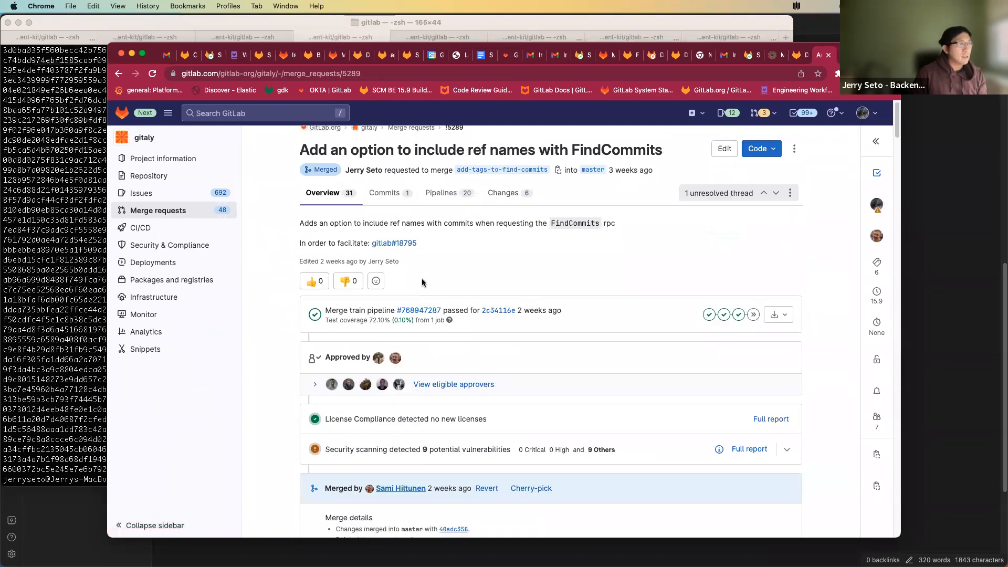
Step: Scroll the MR activity down to Sami Hiltunen's suggested HEAD-handling diff
scroll("down", 3)
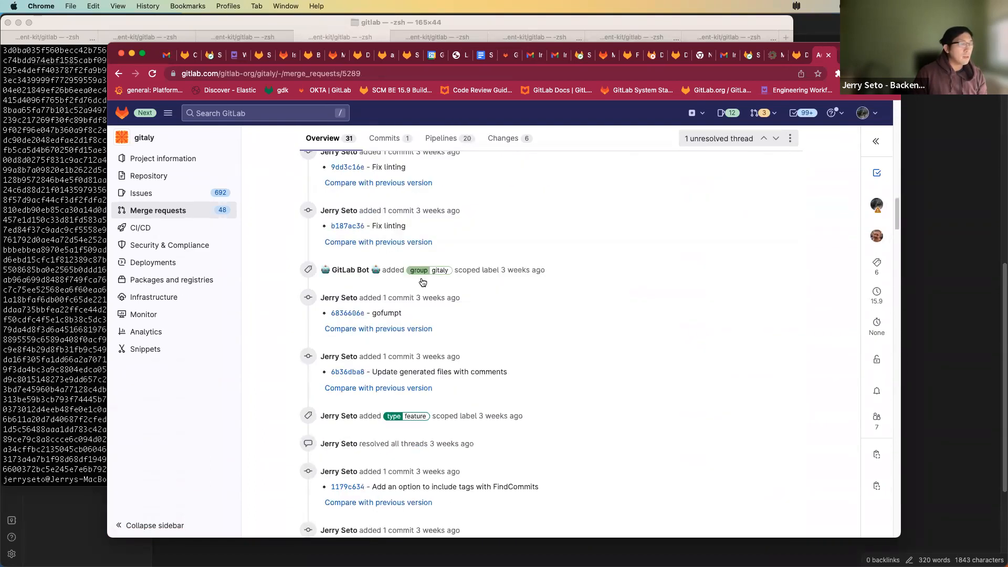
scroll("down", 3)
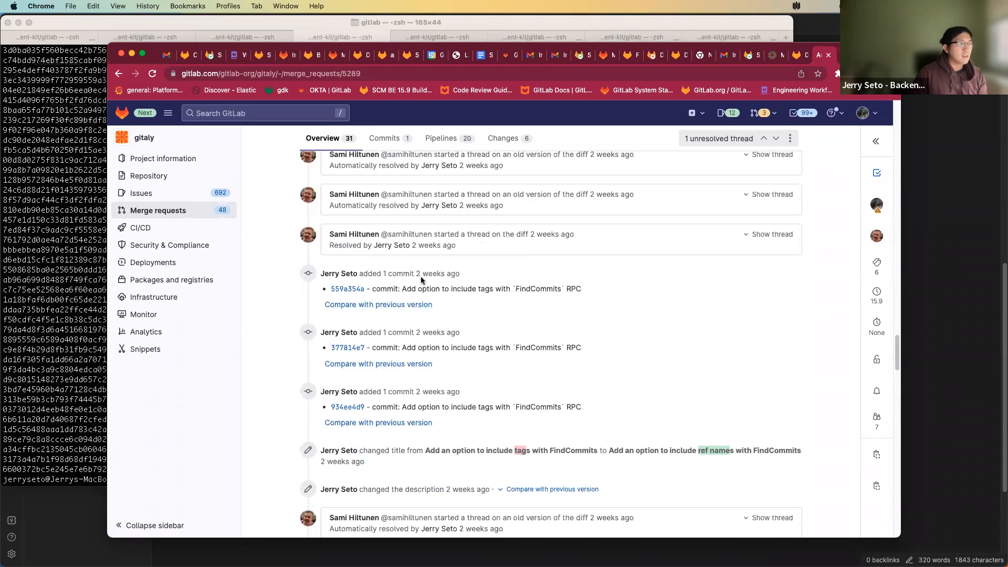
scroll("down", 3)
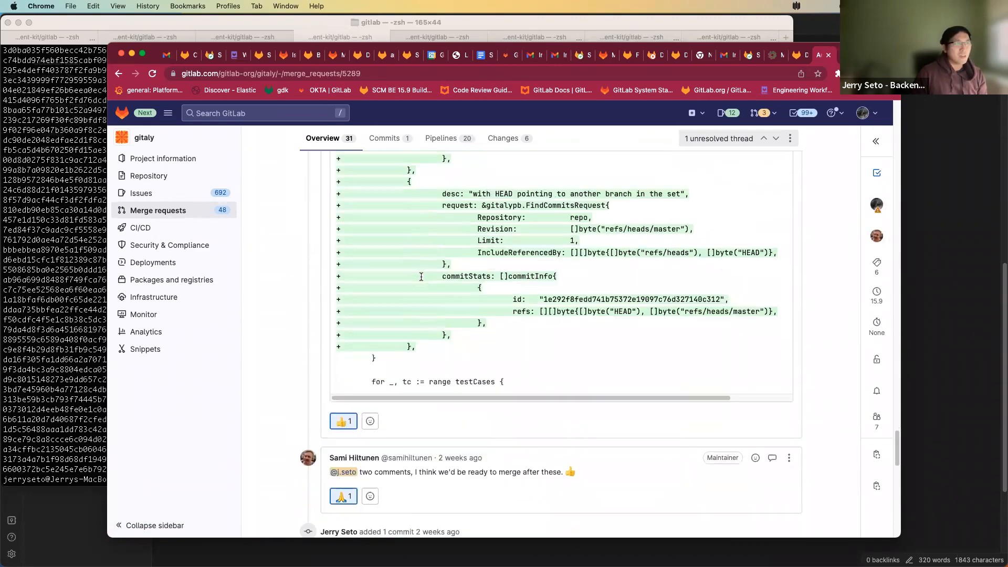
scroll("down", 3)
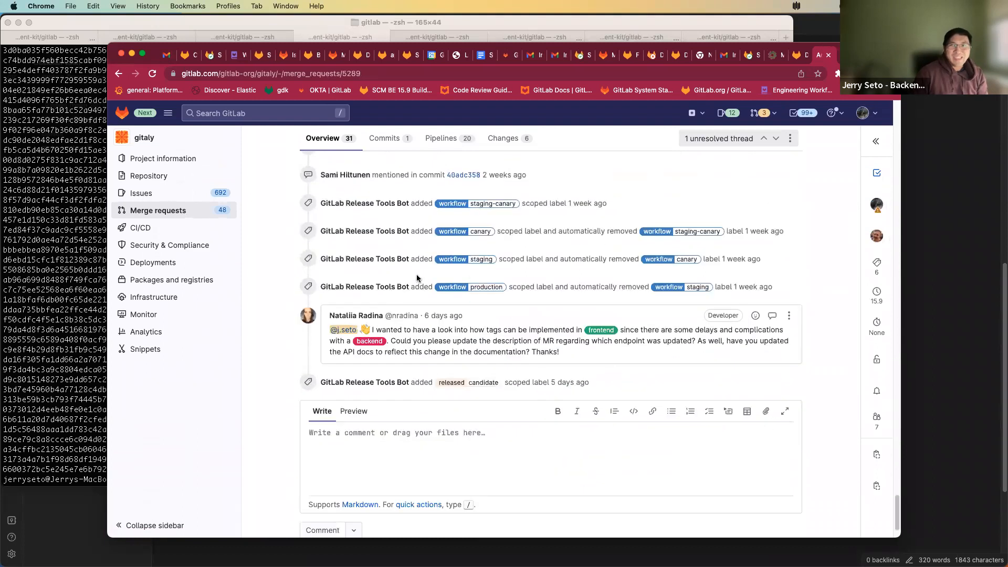
scroll("down", 3)
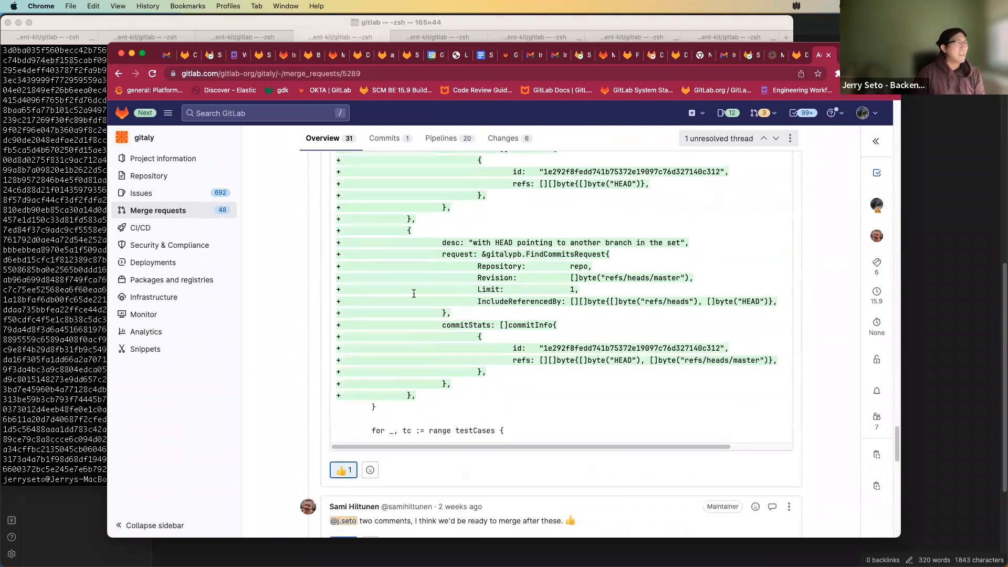
scroll("down", 3)
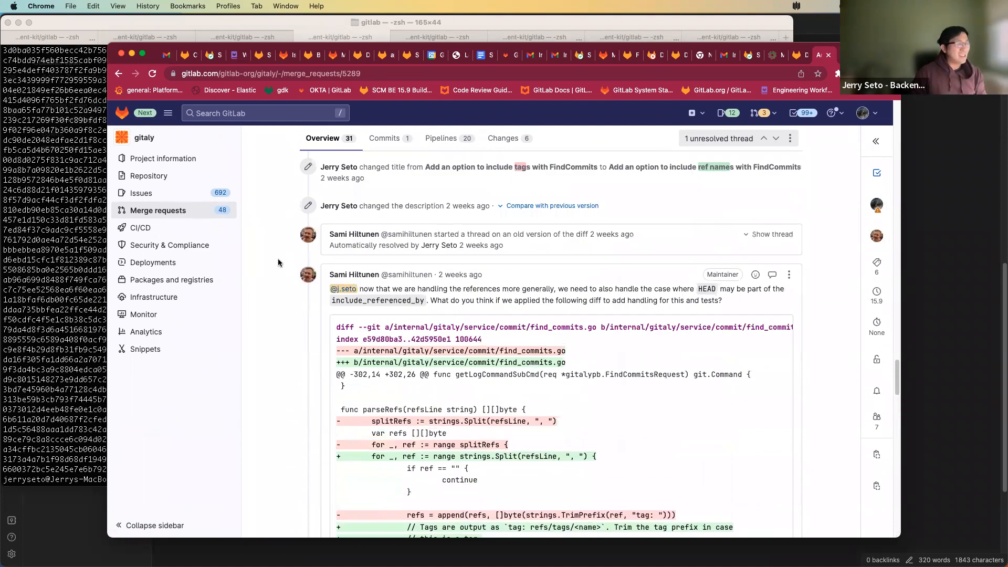
mouse_move(281, 263)
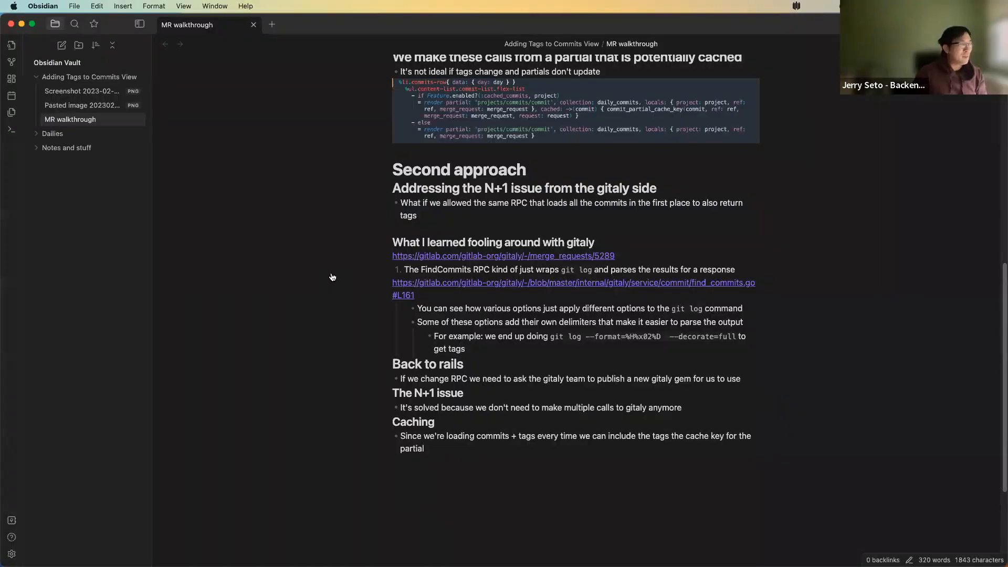
Step: Scroll the note through Second approach, Back to rails, N+1 and Caching
scroll("down", 3)
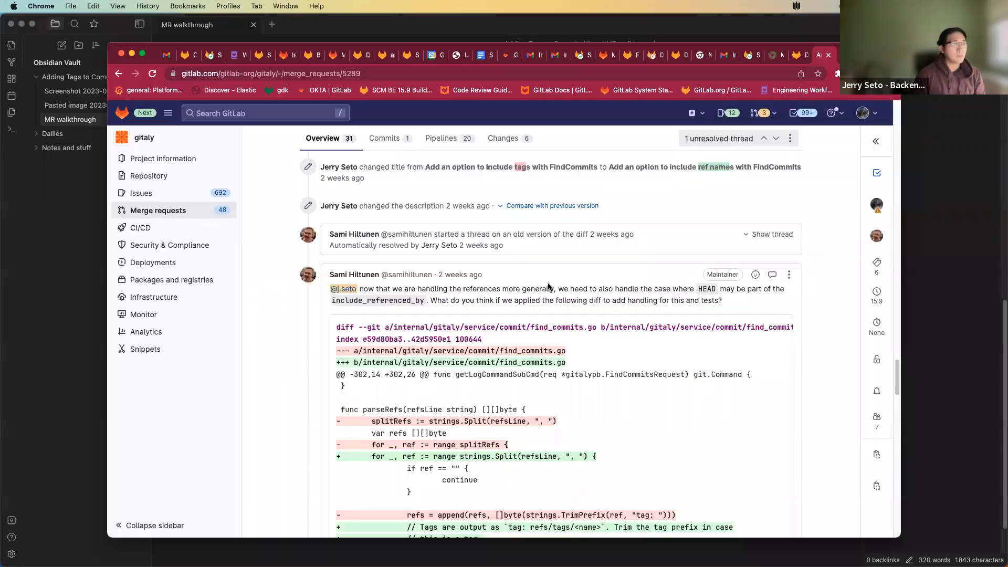
Step: Scroll past the suggested-diff comment before switching to commits_helper.rb in Sublime Text
scroll("down", 3)
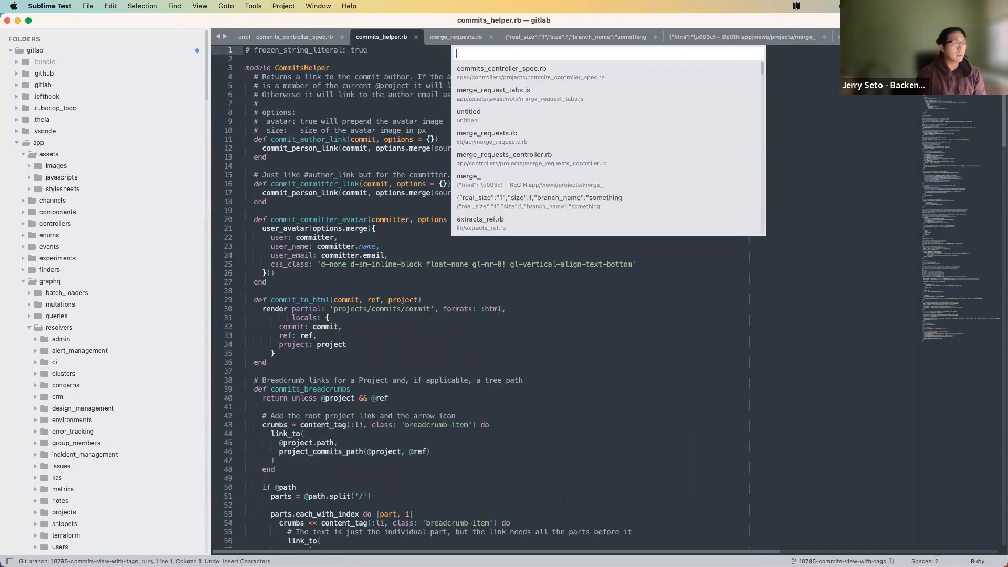
type("@ca")
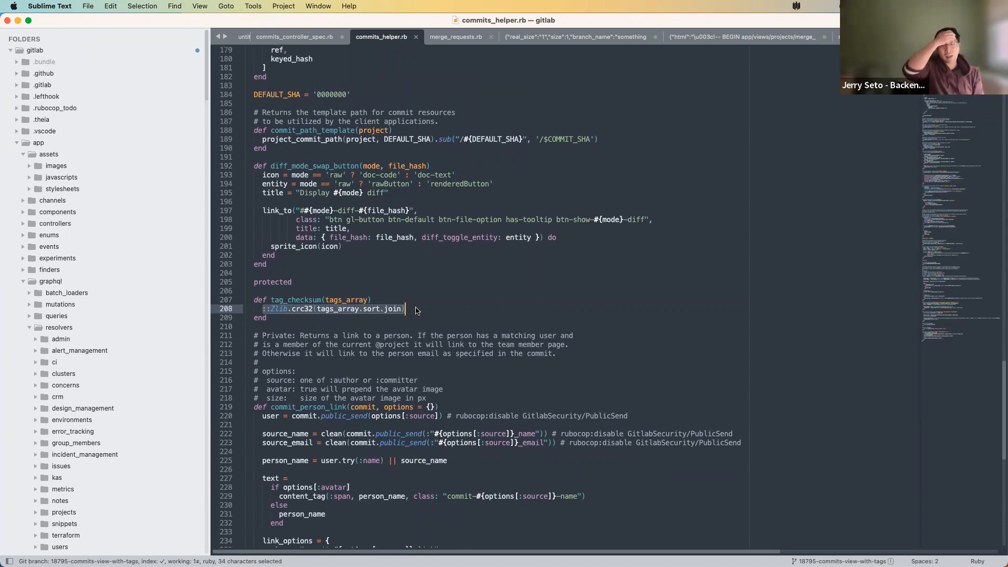
mouse_move(865, 264)
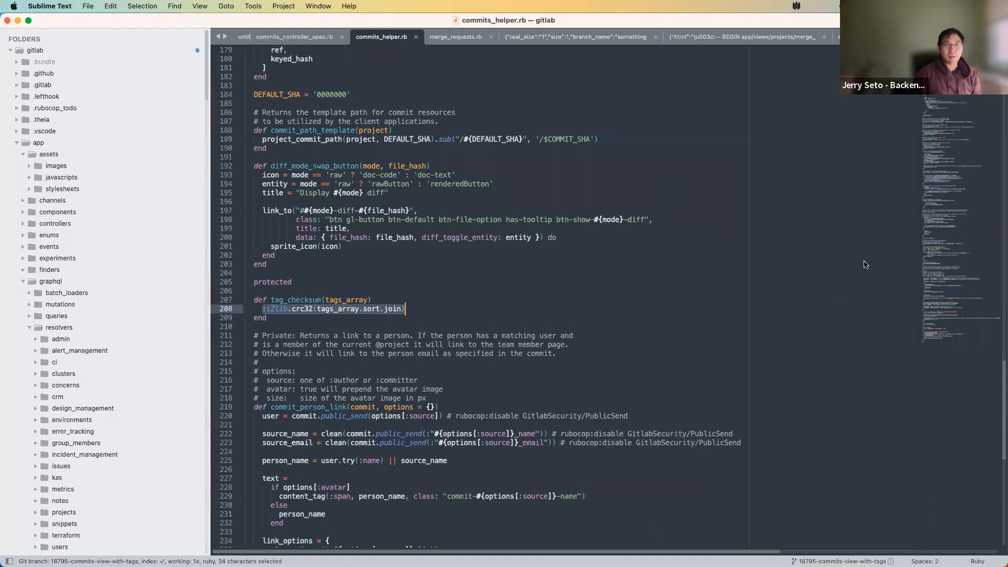